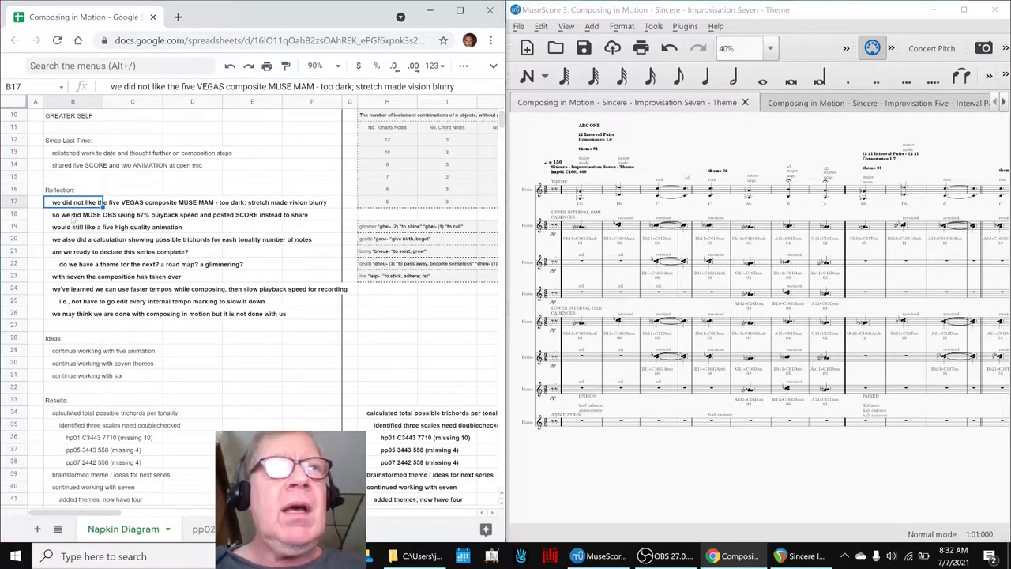
# Step: Play back the three-track reverb and pan mix, then stop it
pyautogui.click(76, 214)
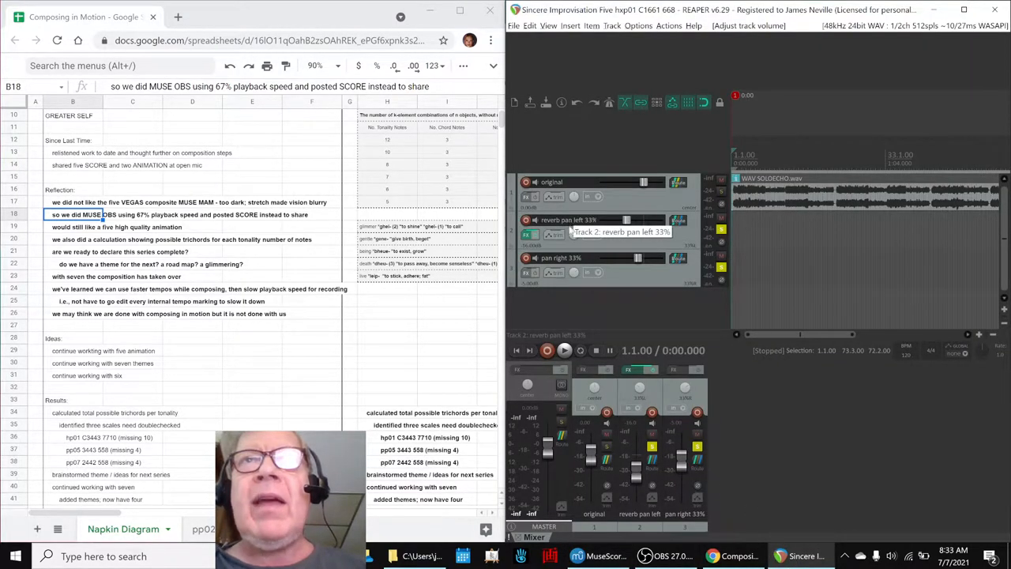
pyautogui.moveTo(758, 387)
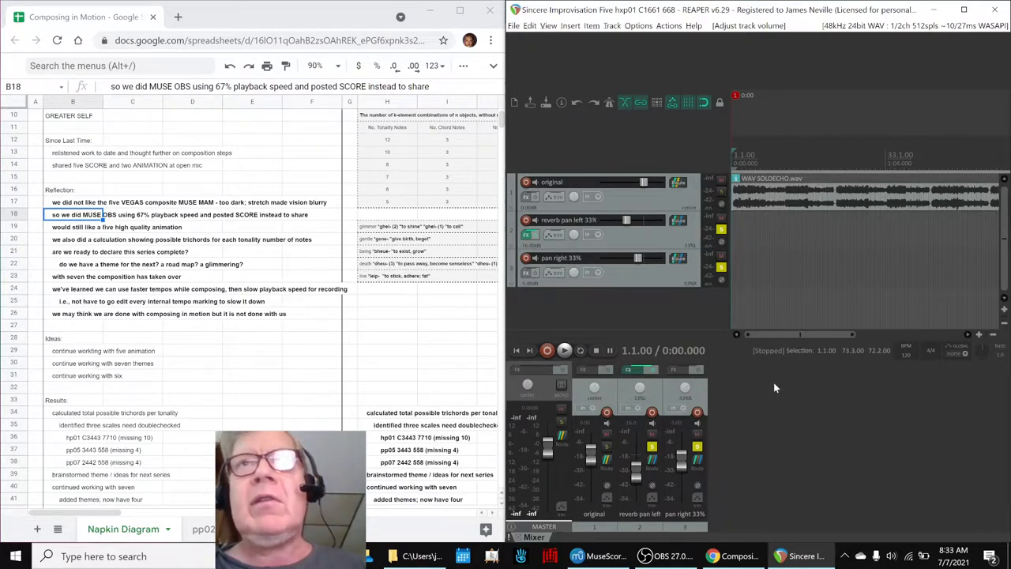
pyautogui.click(564, 350)
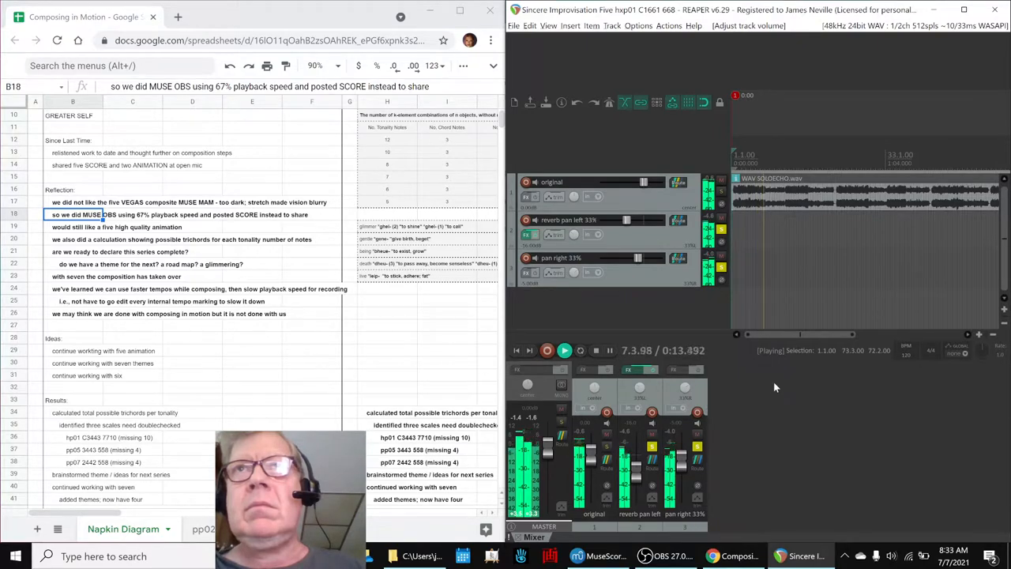
pyautogui.click(547, 350)
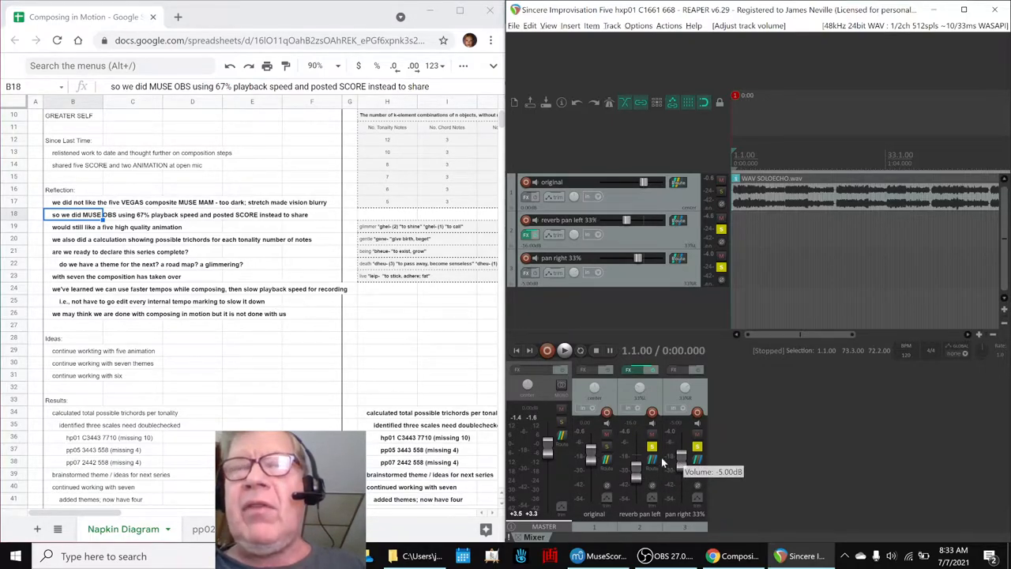
pyautogui.click(651, 446)
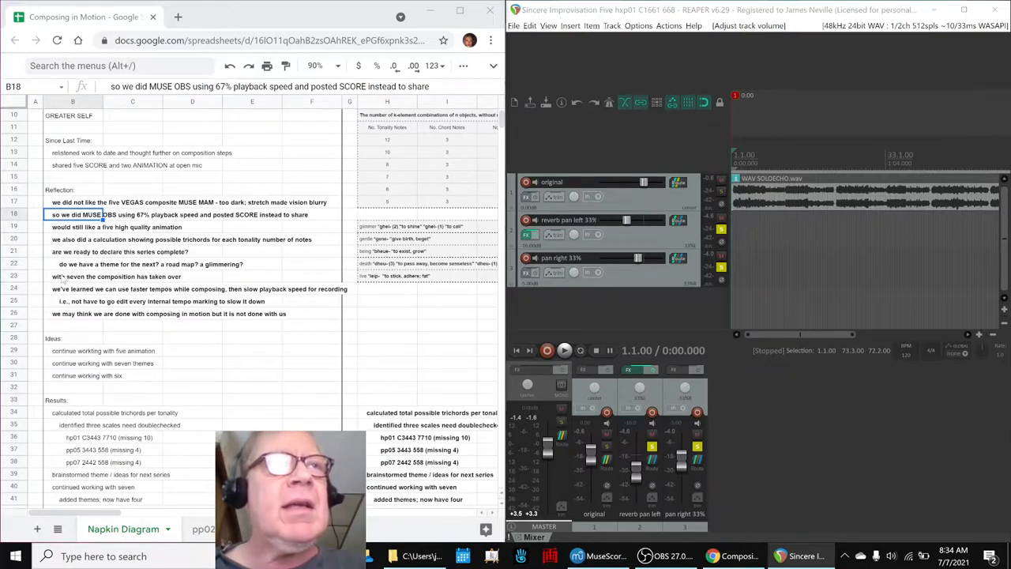
# Step: Bring MuseScore back up, switching from the Seven Theme tab to the Five Interval Pairs tab
pyautogui.click(71, 276)
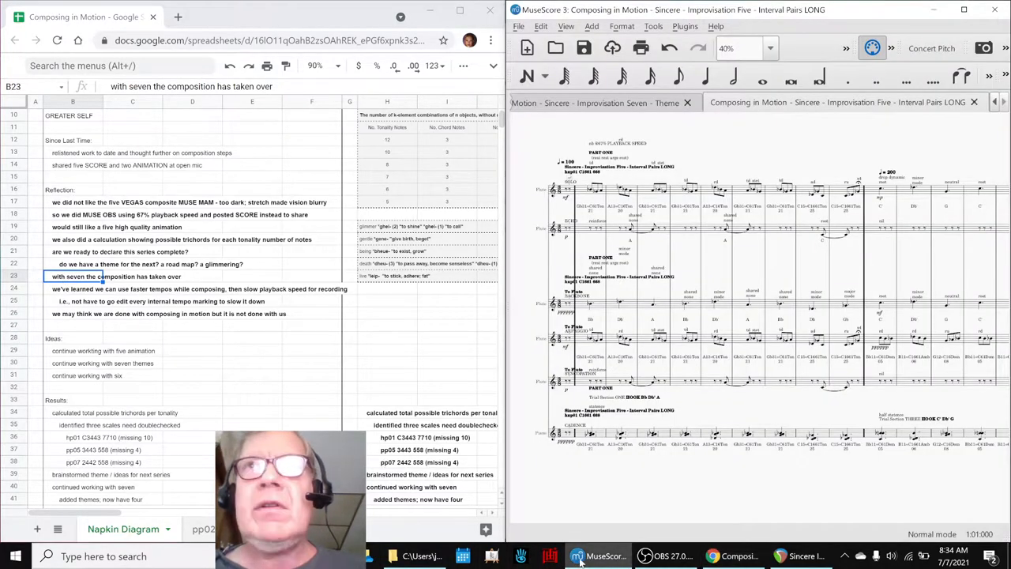
pyautogui.click(600, 101)
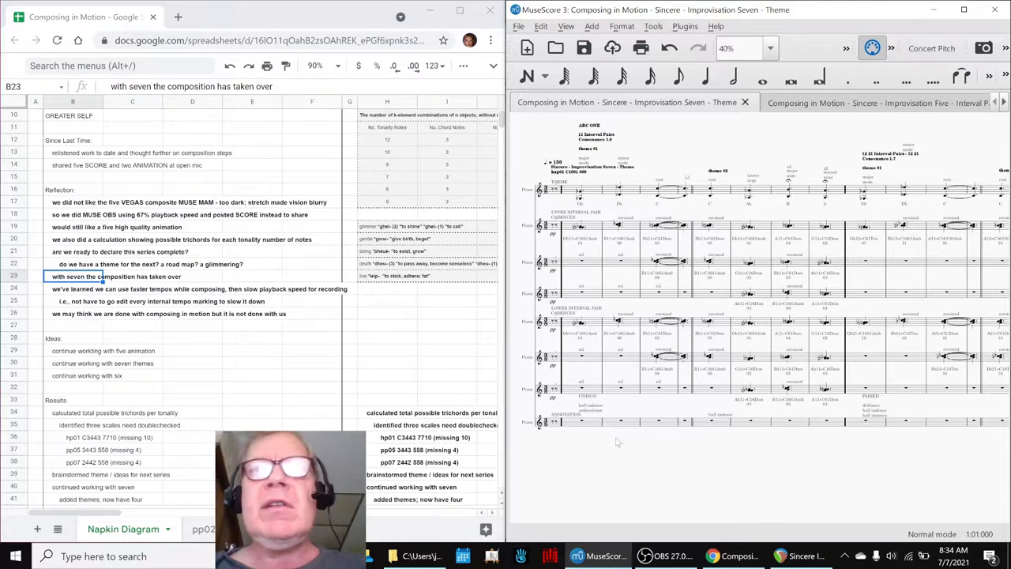
pyautogui.click(876, 103)
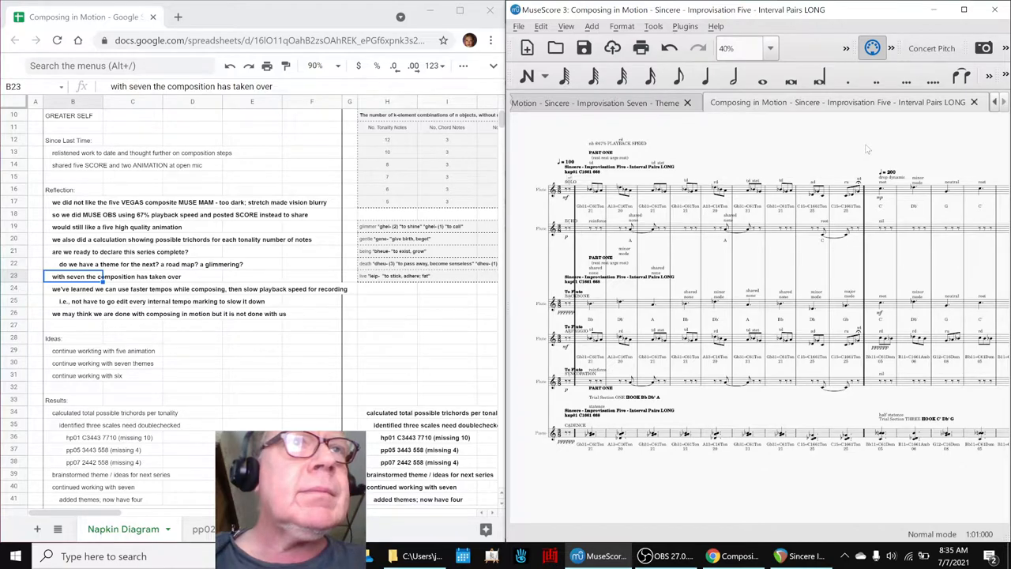
# Step: Select the tempo-marking, unfinished-composing and seven-took-over notes, then return to the Seven tab
pyautogui.click(95, 301)
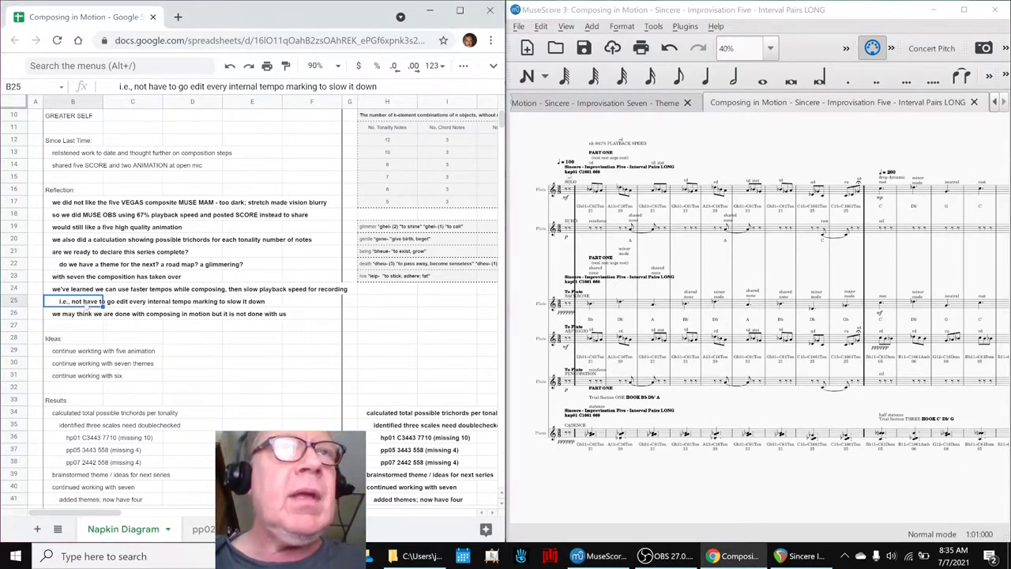
pyautogui.click(73, 313)
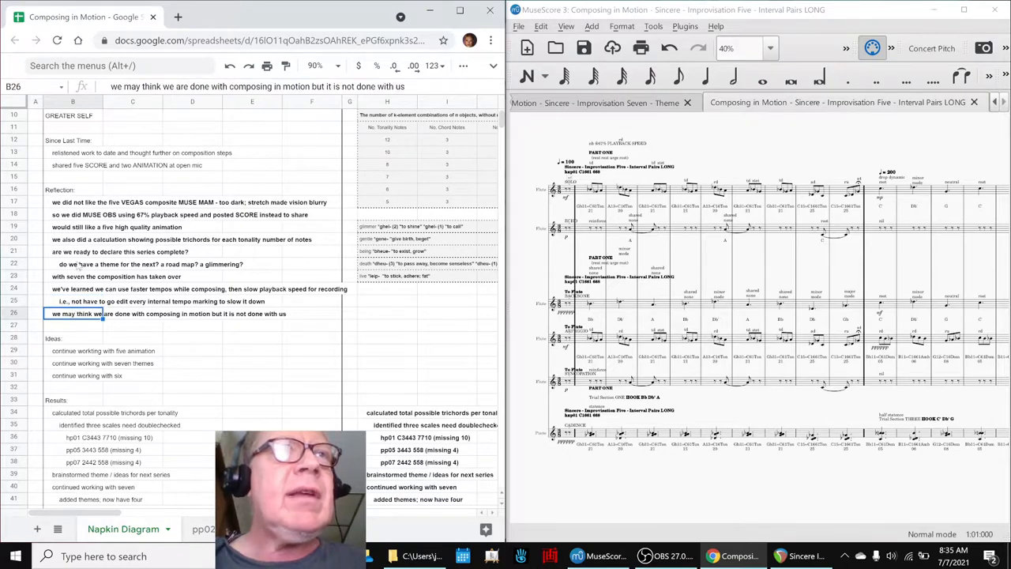
pyautogui.click(73, 275)
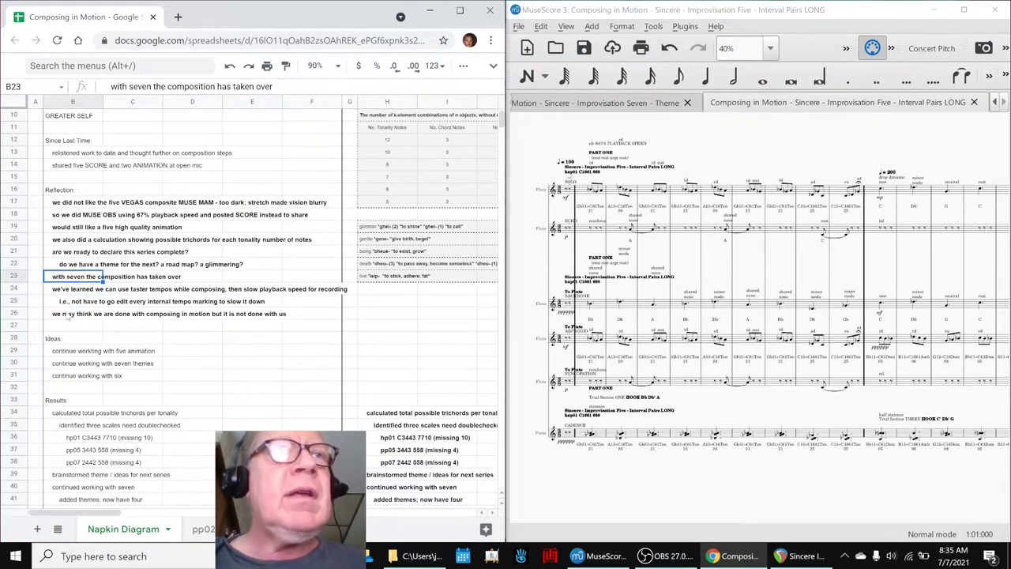
pyautogui.click(72, 314)
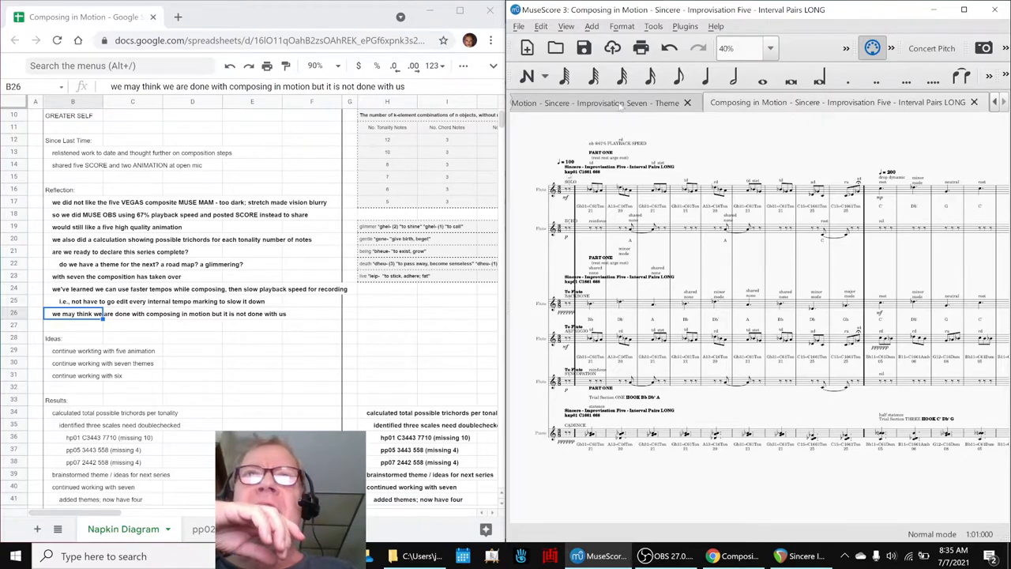
pyautogui.click(597, 102)
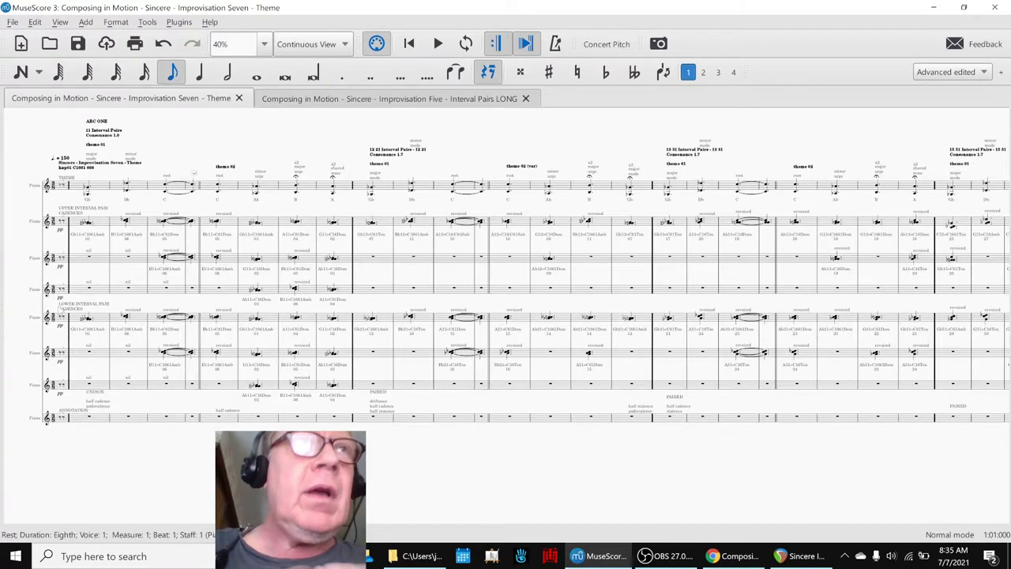
# Step: Play the Improvisation Seven Theme score through Interlude Two, then stop playback
pyautogui.click(438, 43)
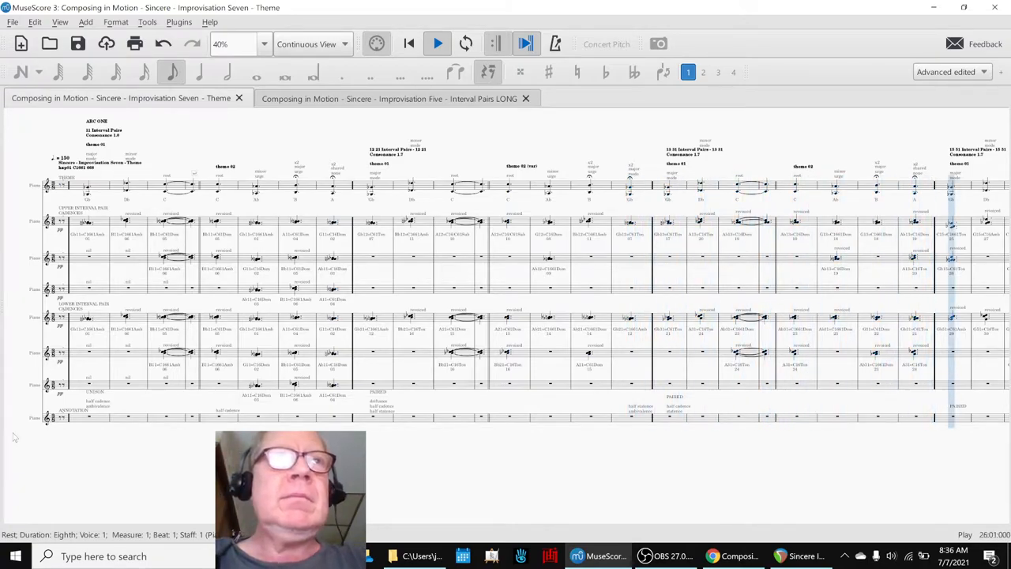
pyautogui.hscroll(3)
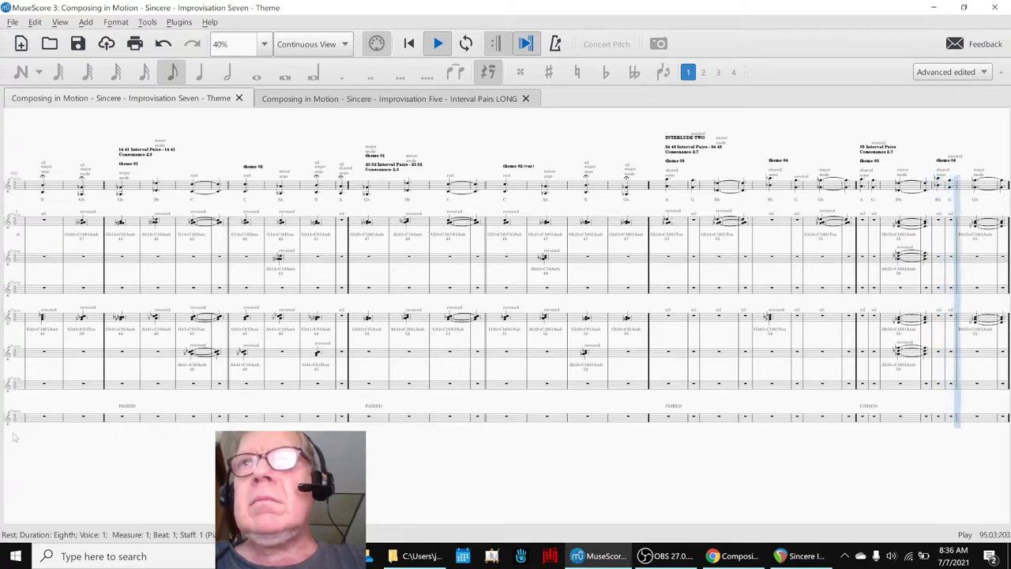
pyautogui.click(437, 44)
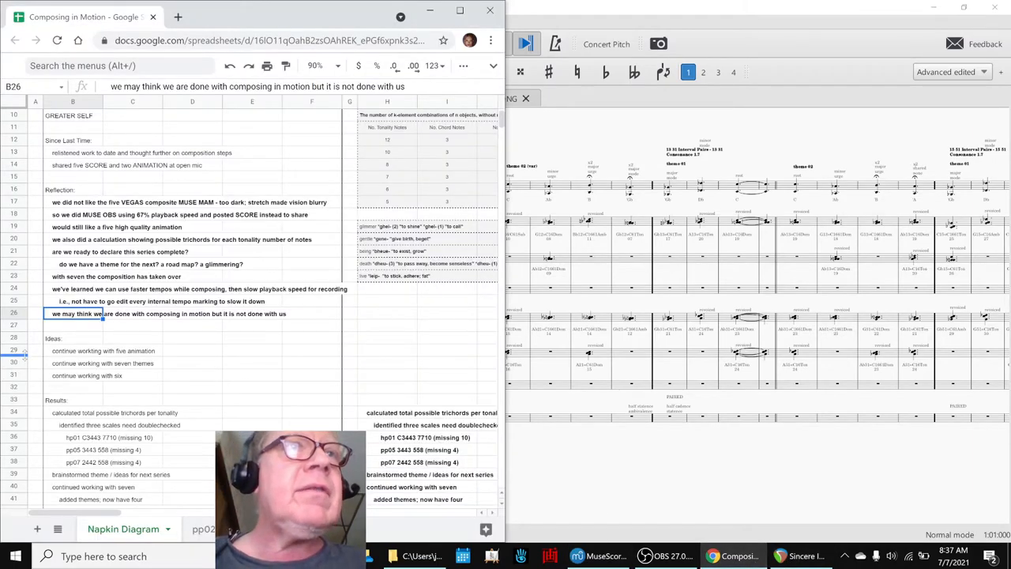
# Step: Scroll to Ideas Next Time and open the row menu under continuing with seven
pyautogui.scroll(-3)
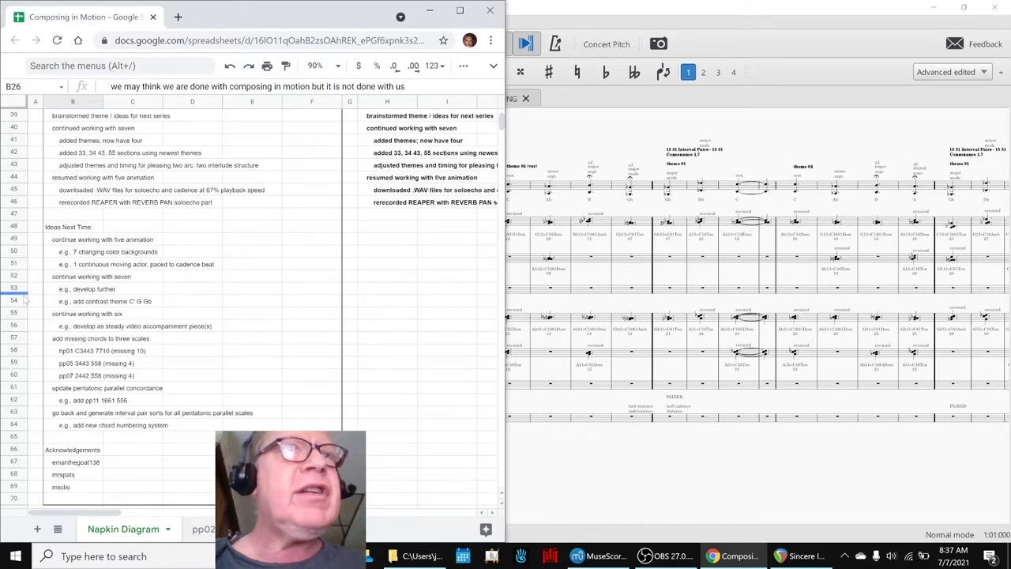
pyautogui.rightClick(14, 287)
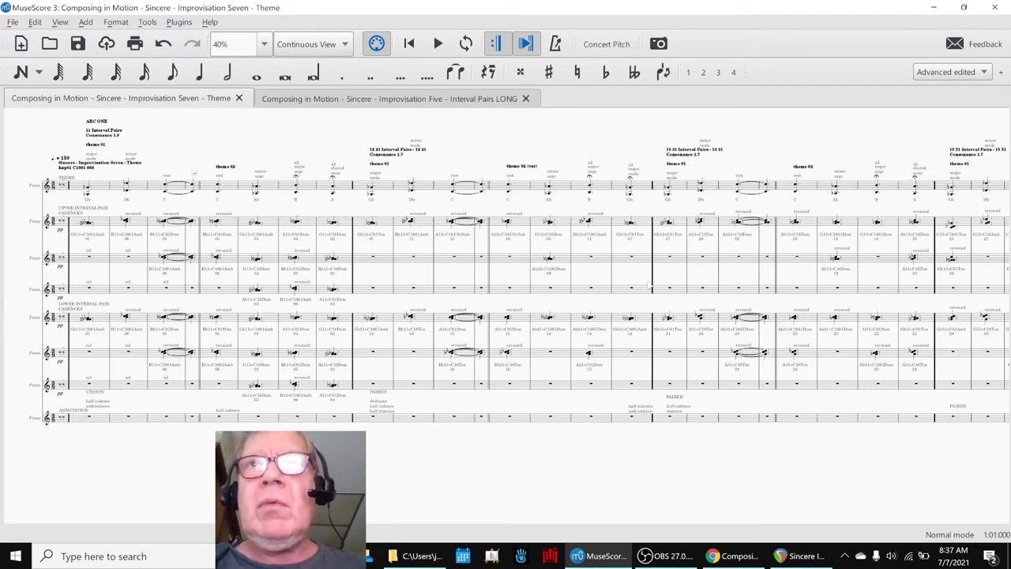
pyautogui.click(630, 221)
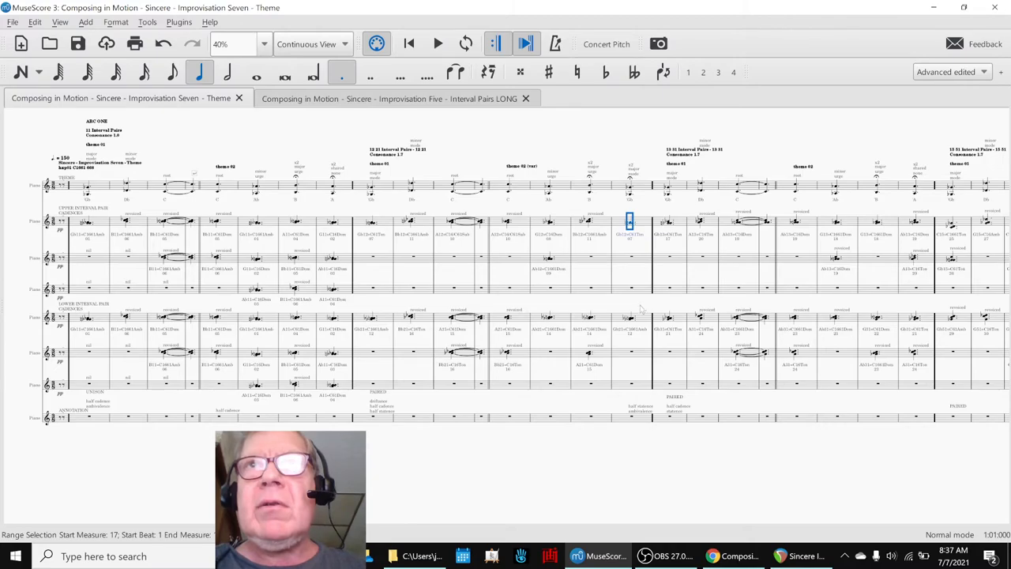
pyautogui.click(630, 320)
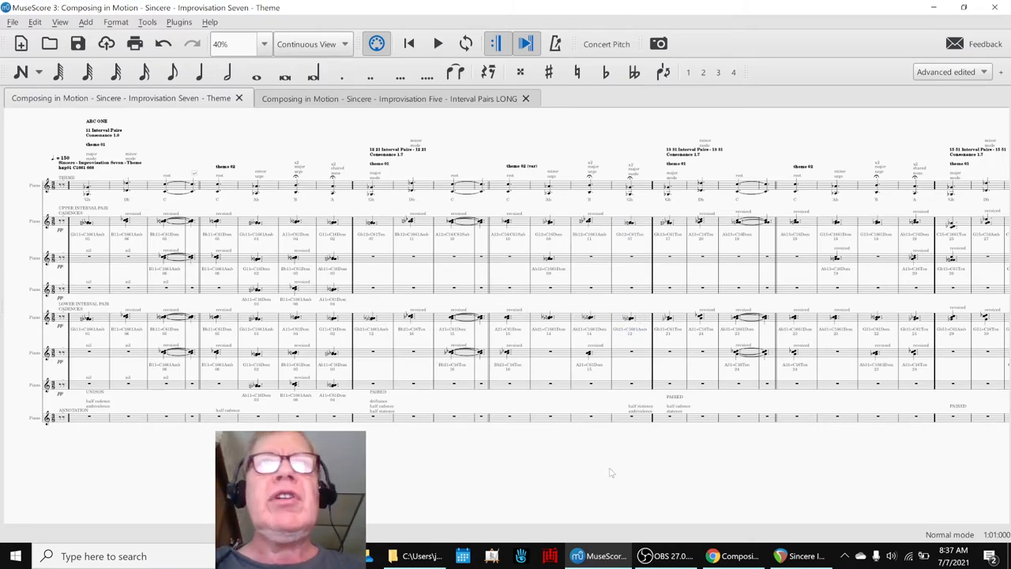
pyautogui.click(734, 555)
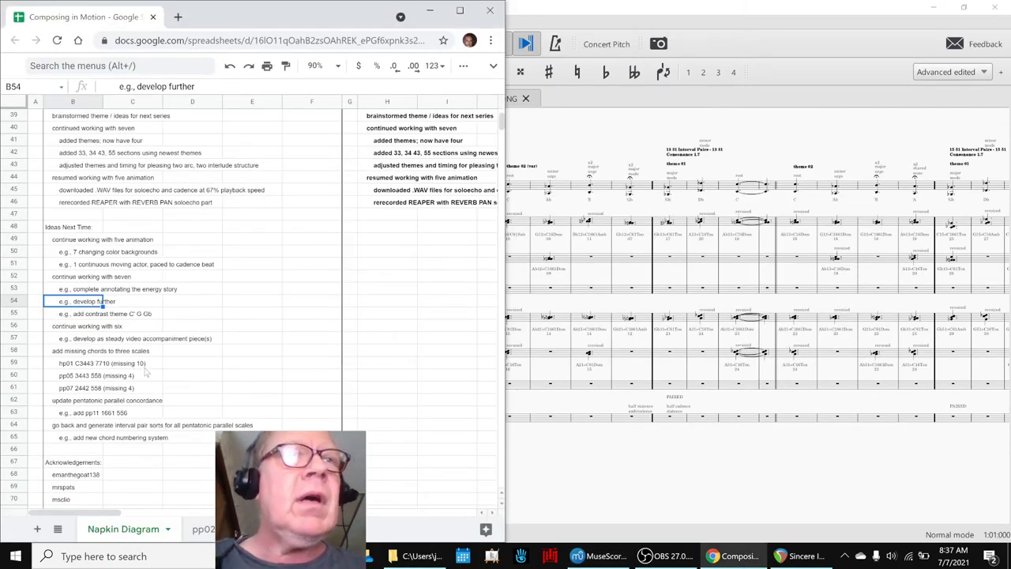
pyautogui.moveTo(65, 338)
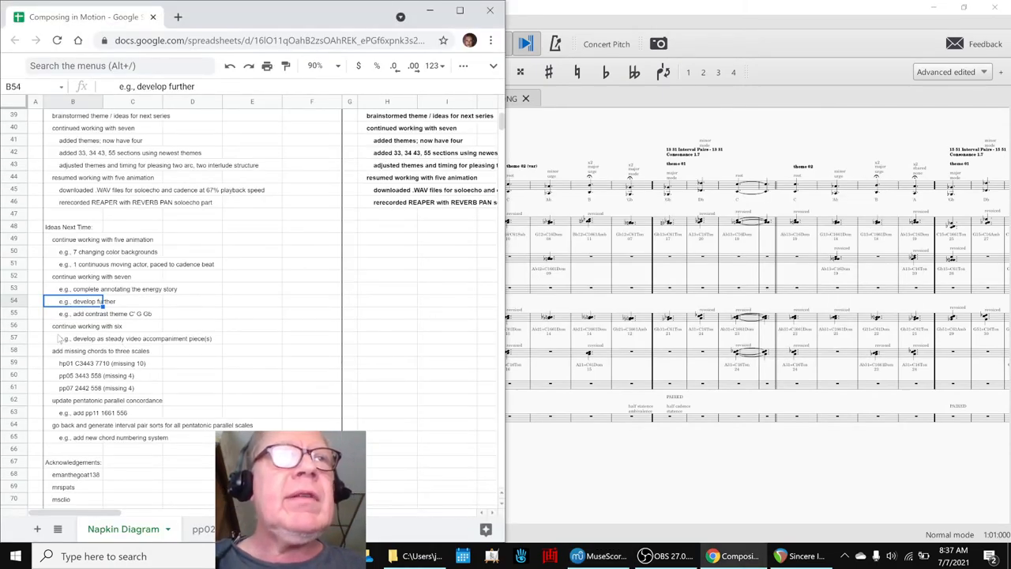
# Step: Read from the continue-with-six line down to the last acknowledgement, then bring up OBS
pyautogui.click(87, 325)
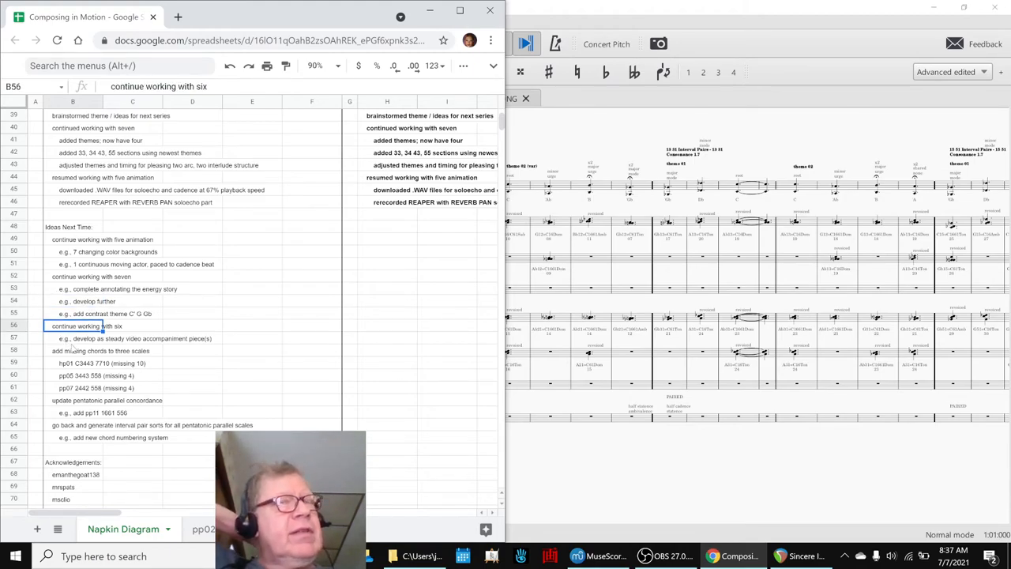
pyautogui.scroll(-3)
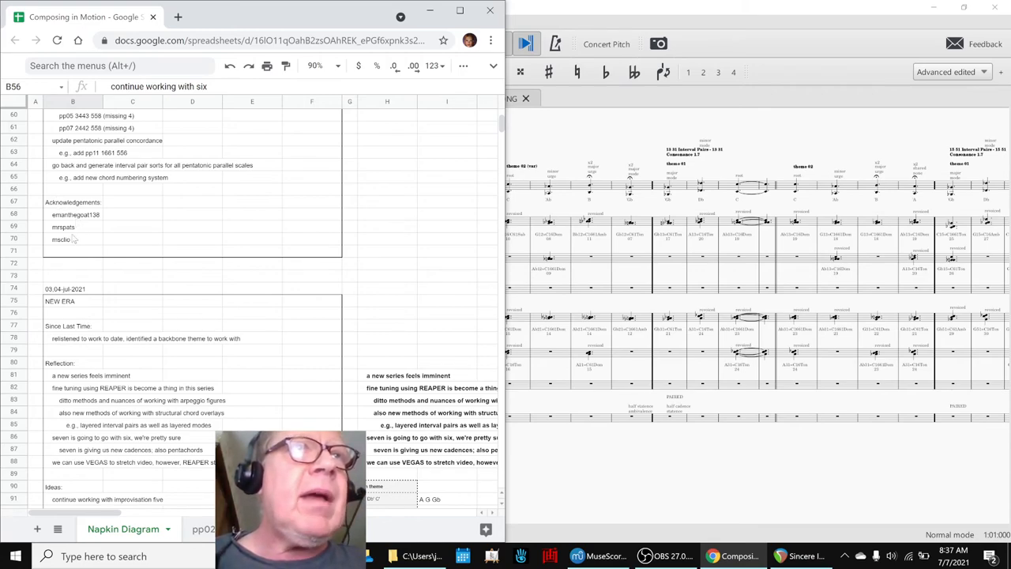
pyautogui.click(61, 239)
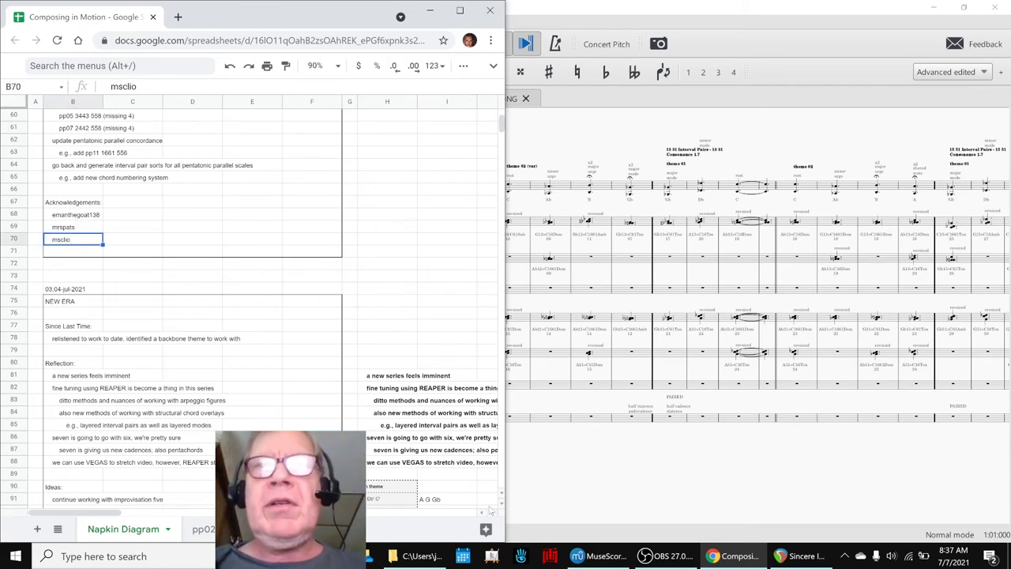
pyautogui.click(668, 555)
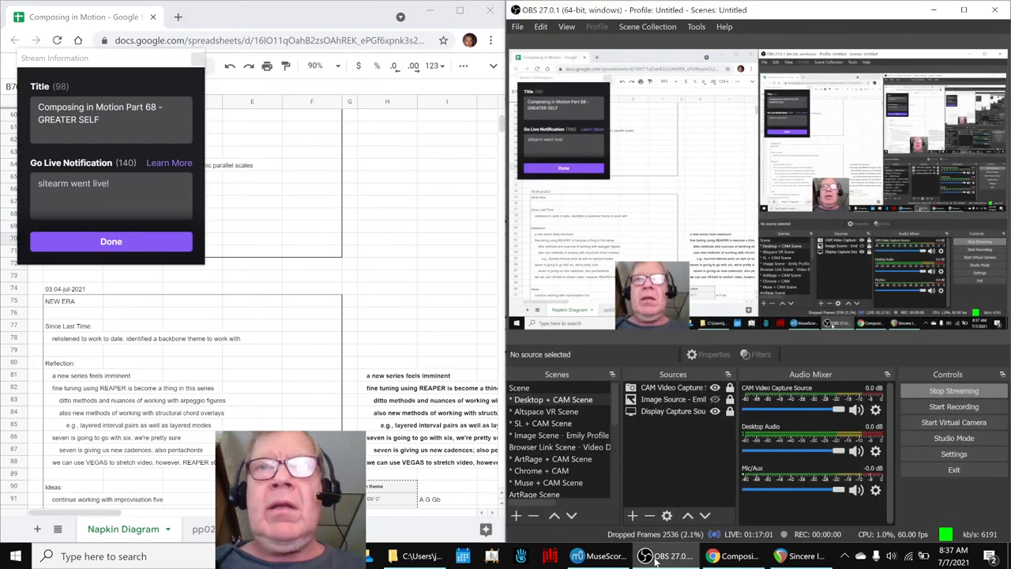